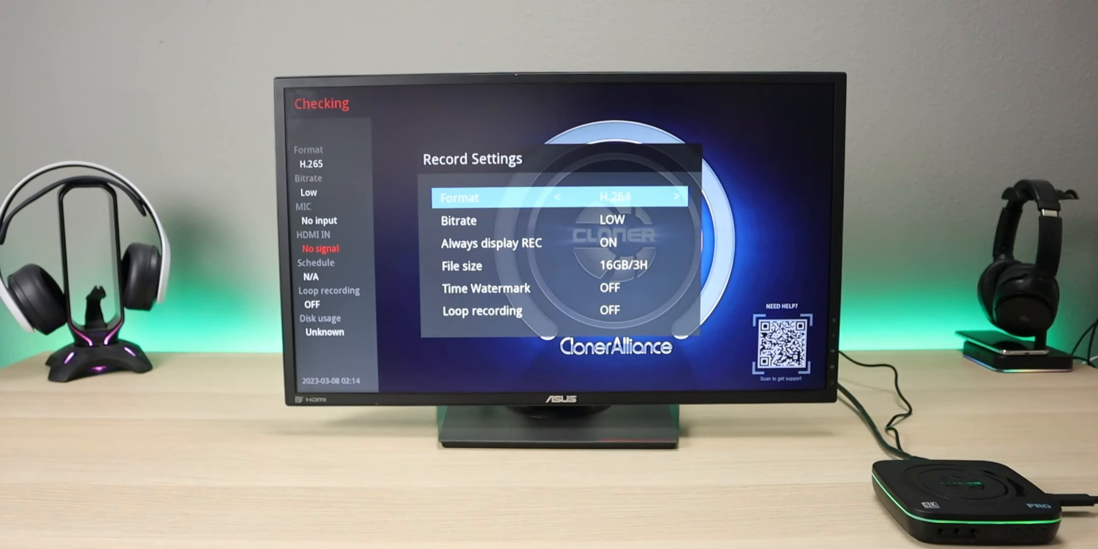
# Record in H.265 at HIGH bitrate with REC indicator always shown, reviewing file size and time watermark.
pyautogui.press('down')
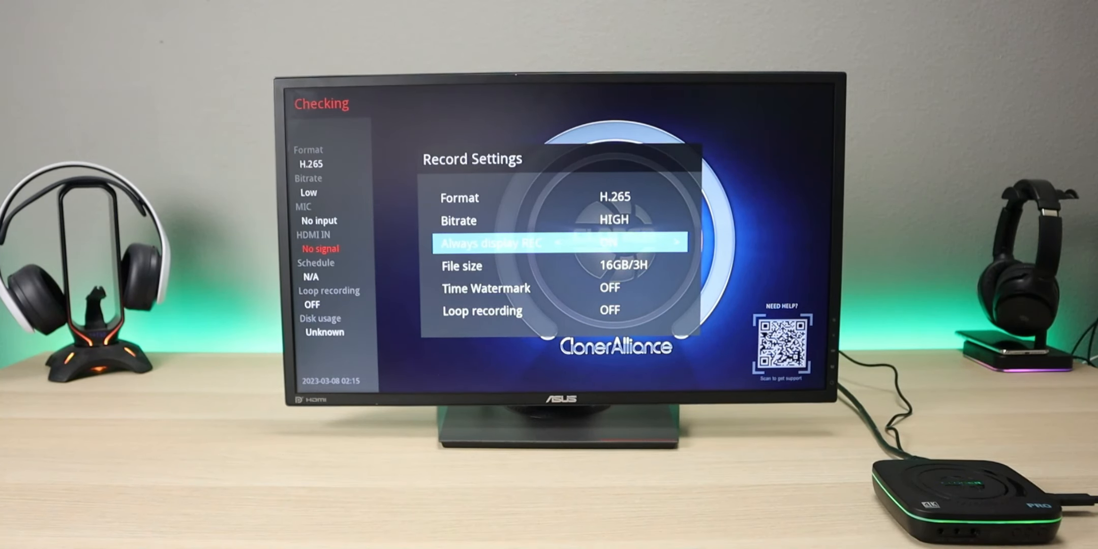
pyautogui.press('Down')
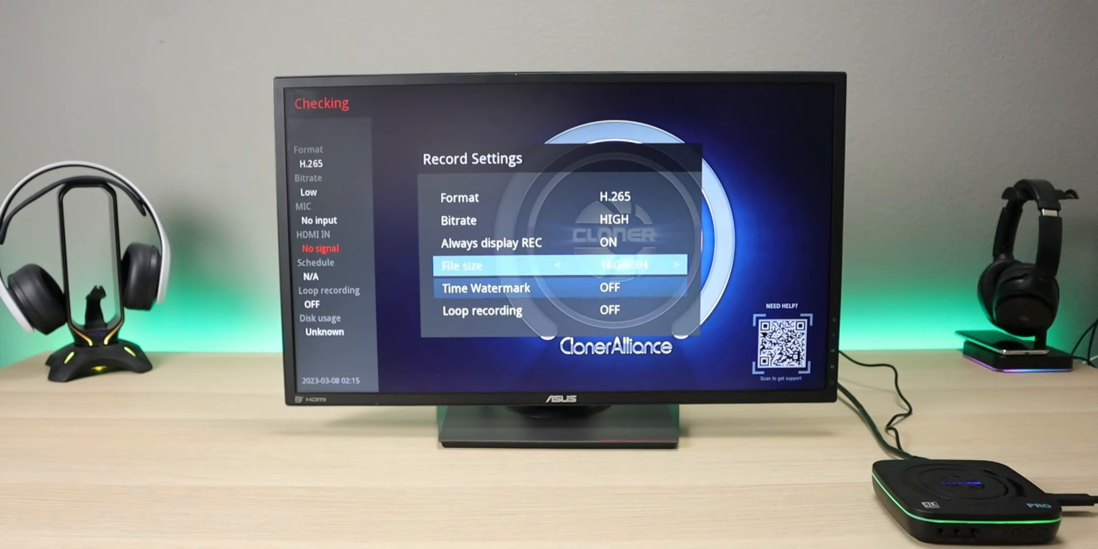
pyautogui.press('down')
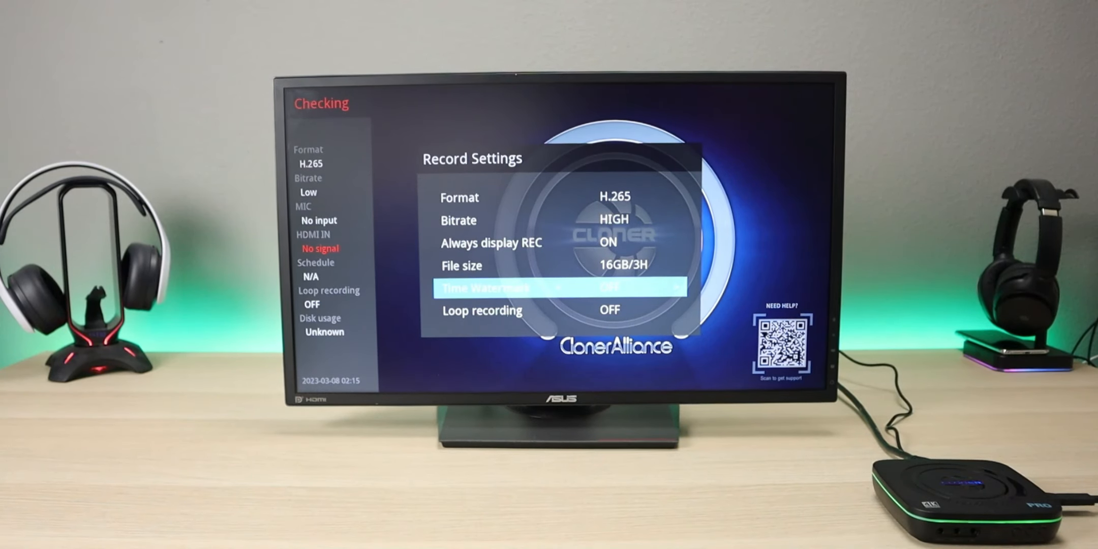
pyautogui.press('Down')
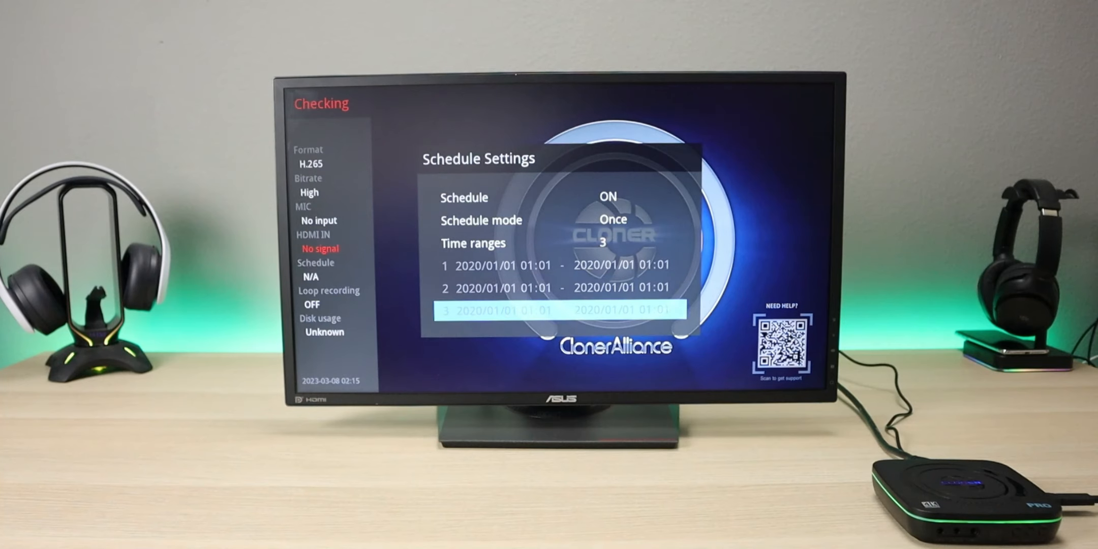
# With Schedule ON in Once mode and three ranges, move to time range 3.
pyautogui.press('Up')
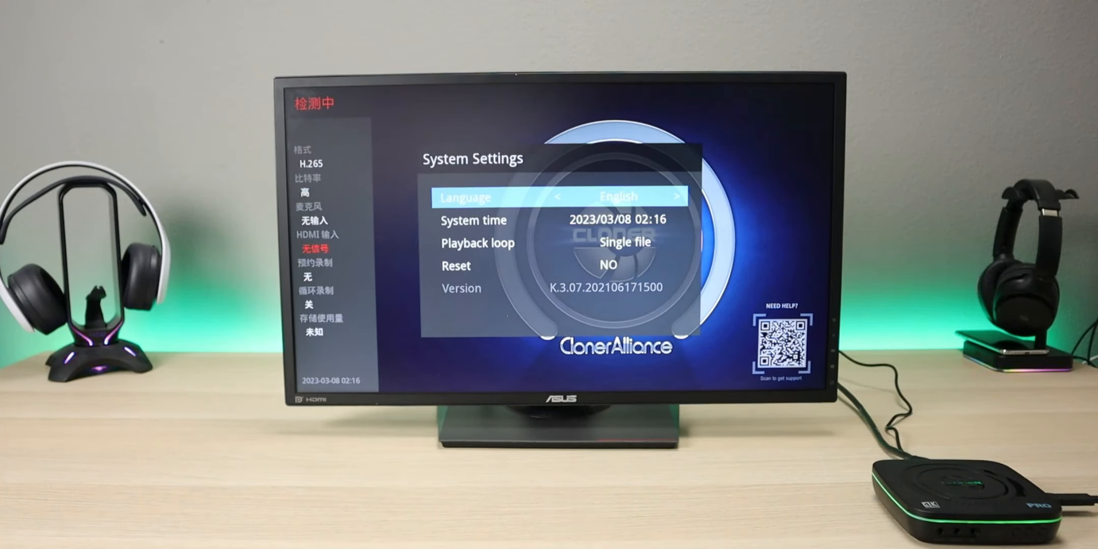
# Language back to English, system time checked, playback loop set to Full list.
pyautogui.click(679, 195)
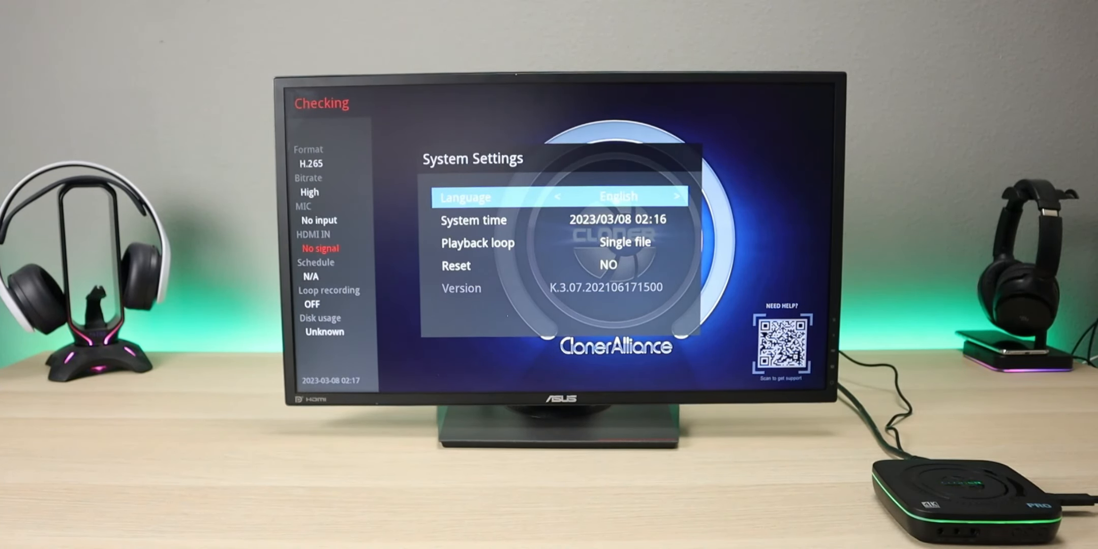
pyautogui.press('Down')
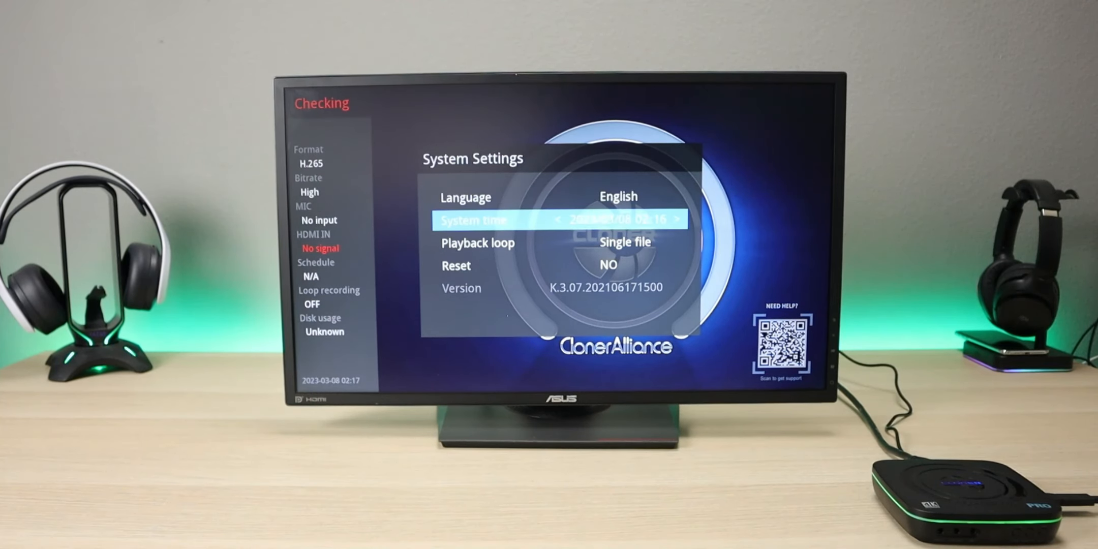
pyautogui.press('Down')
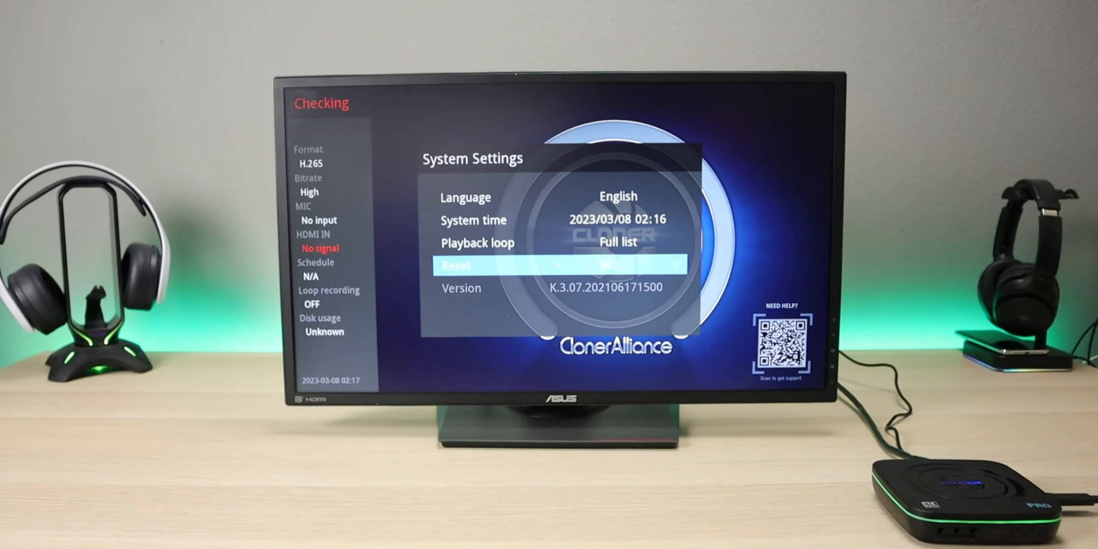
pyautogui.press('Up')
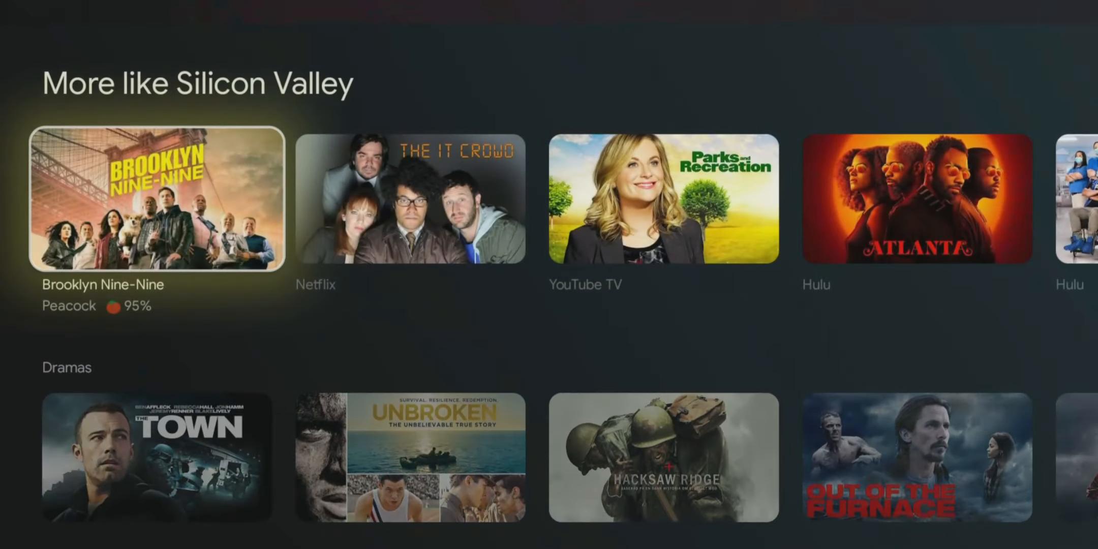
# Scroll down the Google TV home screen rows during playback of the test recording.
pyautogui.scroll(-3)
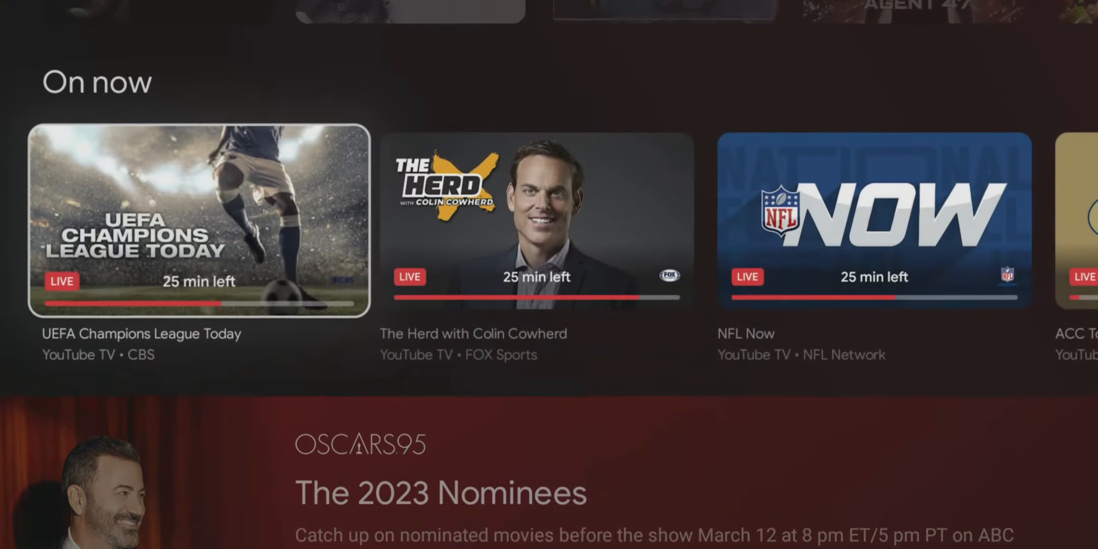